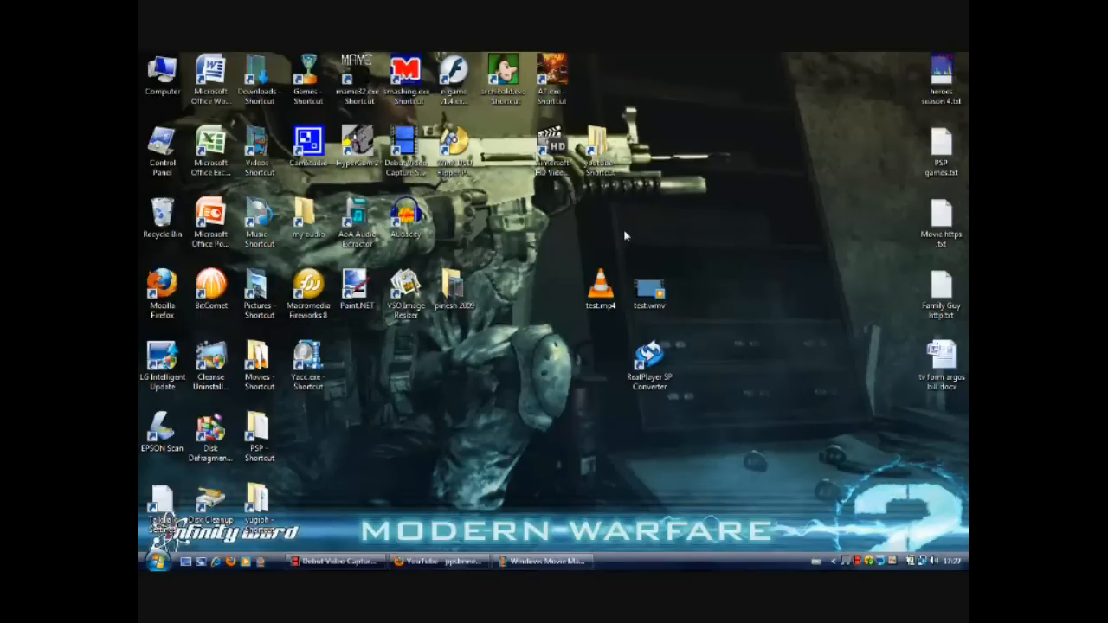
{"action": "mouse_move", "coordinate": [587, 356]}
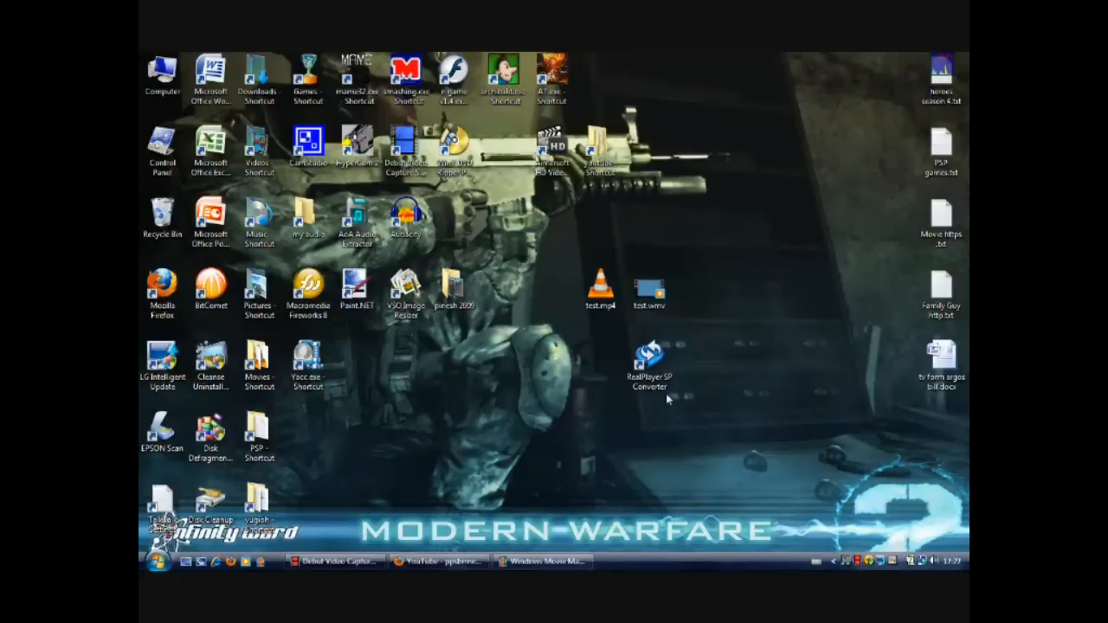
{"action": "mouse_move", "coordinate": [685, 384]}
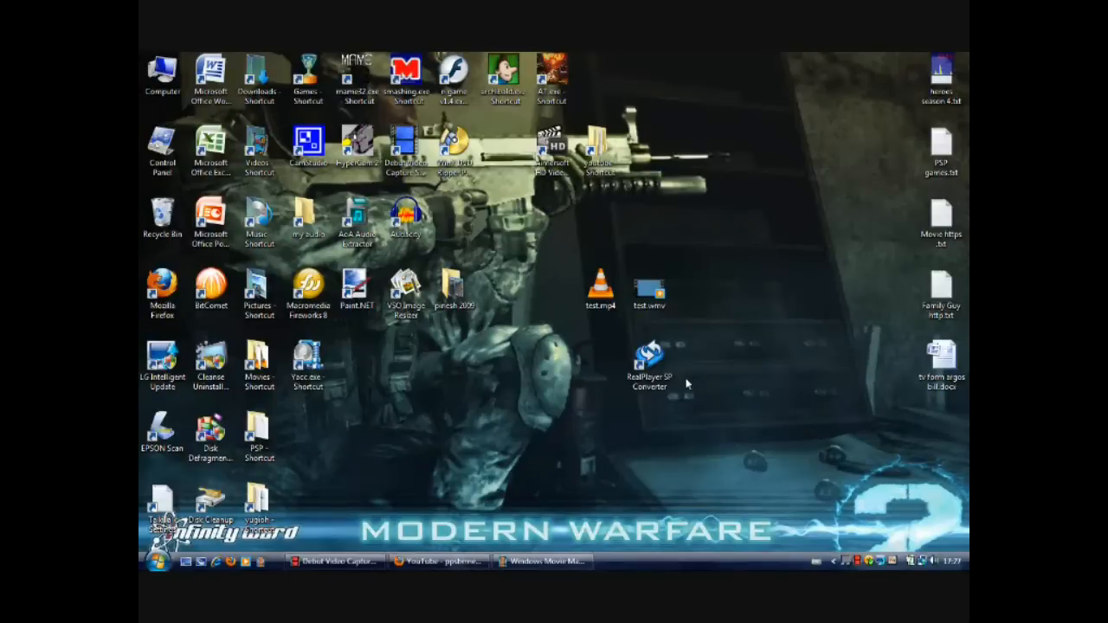
Launch RealPlayer SP Converter from its desktop shortcut, with test.mp4 queued
{"action": "left_click", "coordinate": [649, 359]}
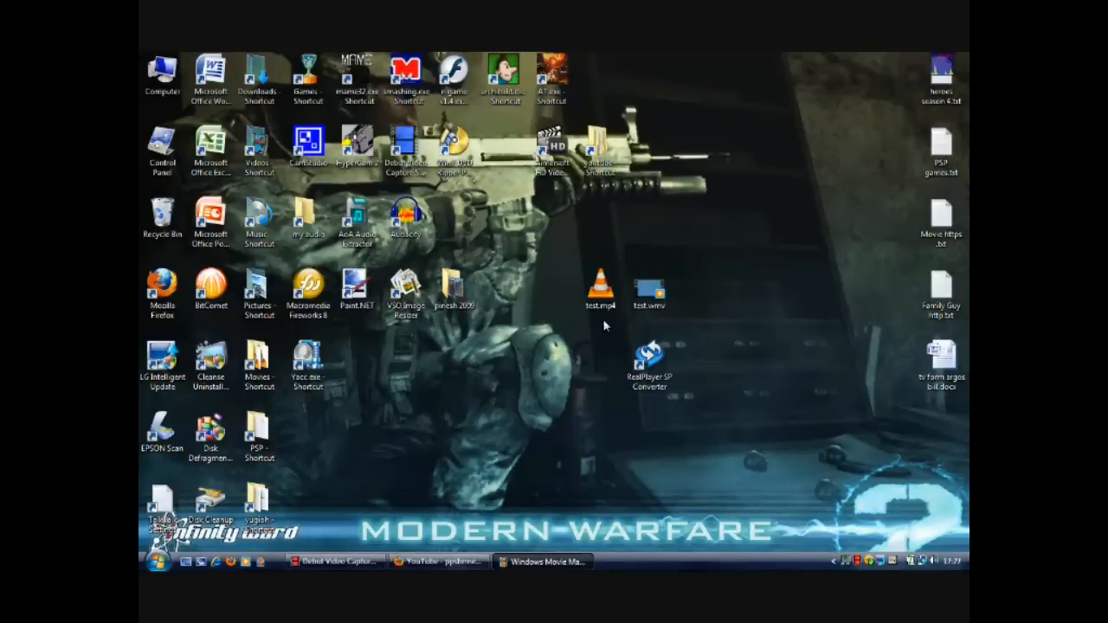
{"action": "left_click", "coordinate": [597, 285]}
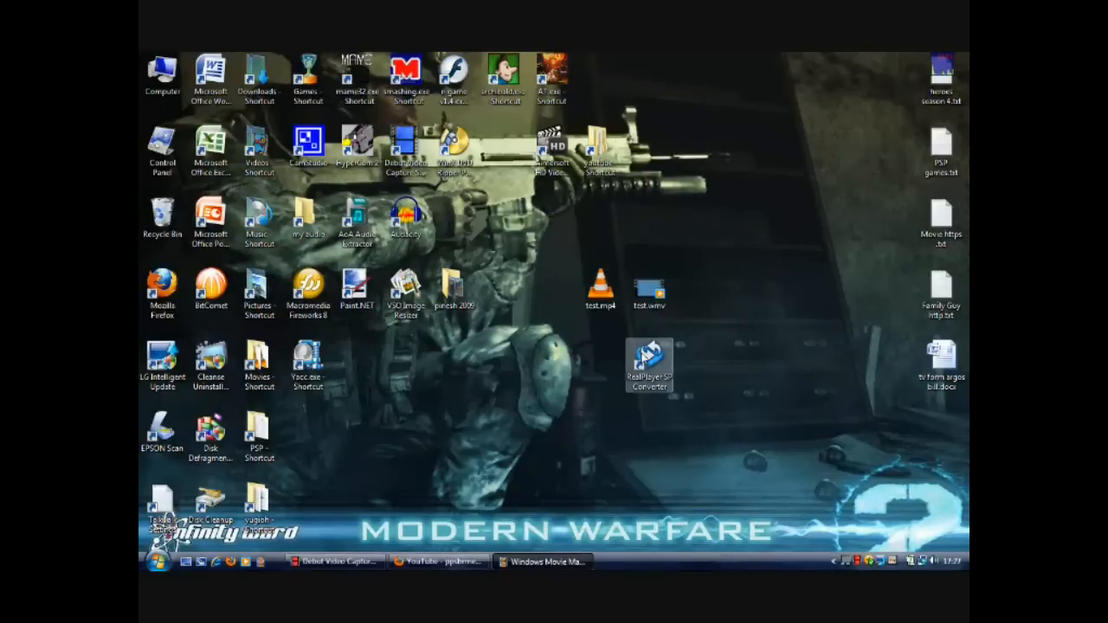
{"action": "mouse_move", "coordinate": [649, 364]}
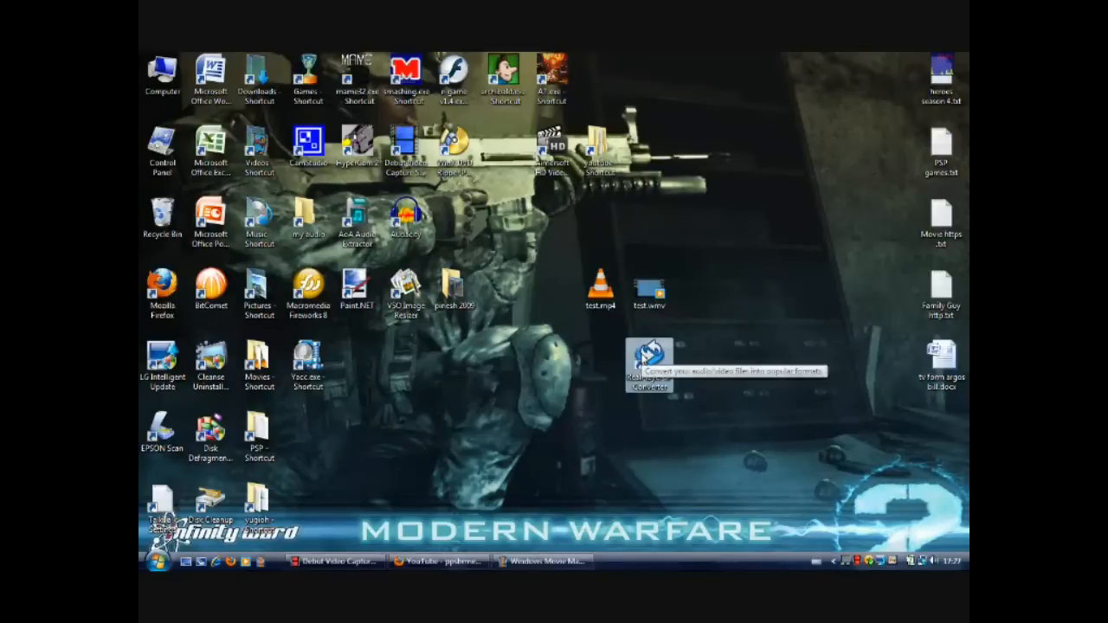
{"action": "double_click", "coordinate": [648, 355]}
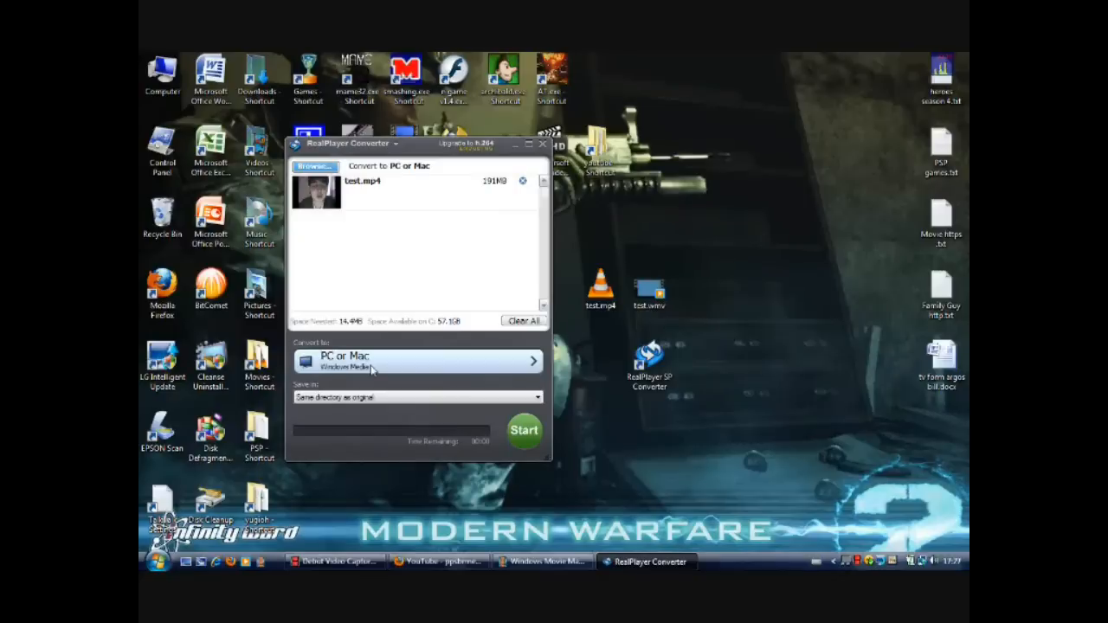
Bring up the Select a Device list of output devices and browse through it
{"action": "left_click", "coordinate": [415, 360]}
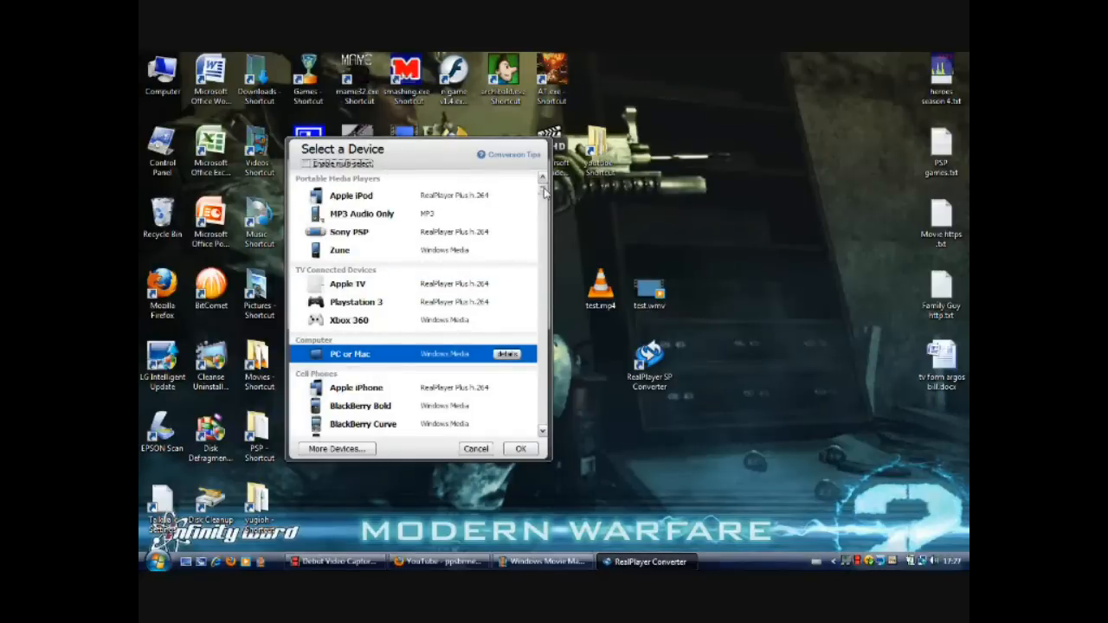
{"action": "scroll", "scroll_direction": "down", "scroll_amount": 3}
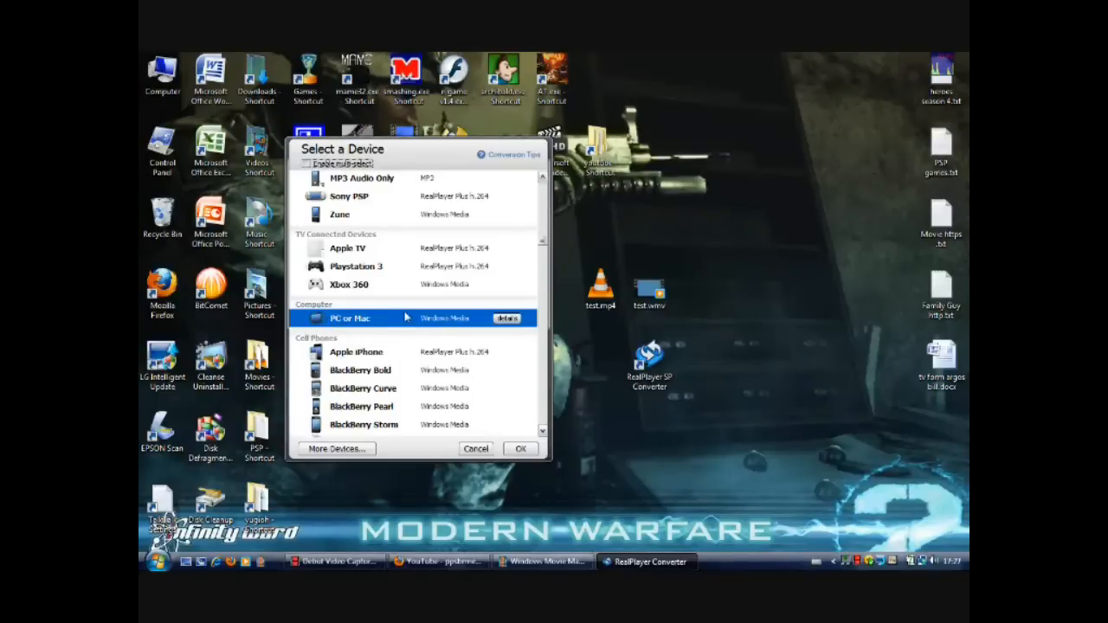
{"action": "mouse_move", "coordinate": [446, 322]}
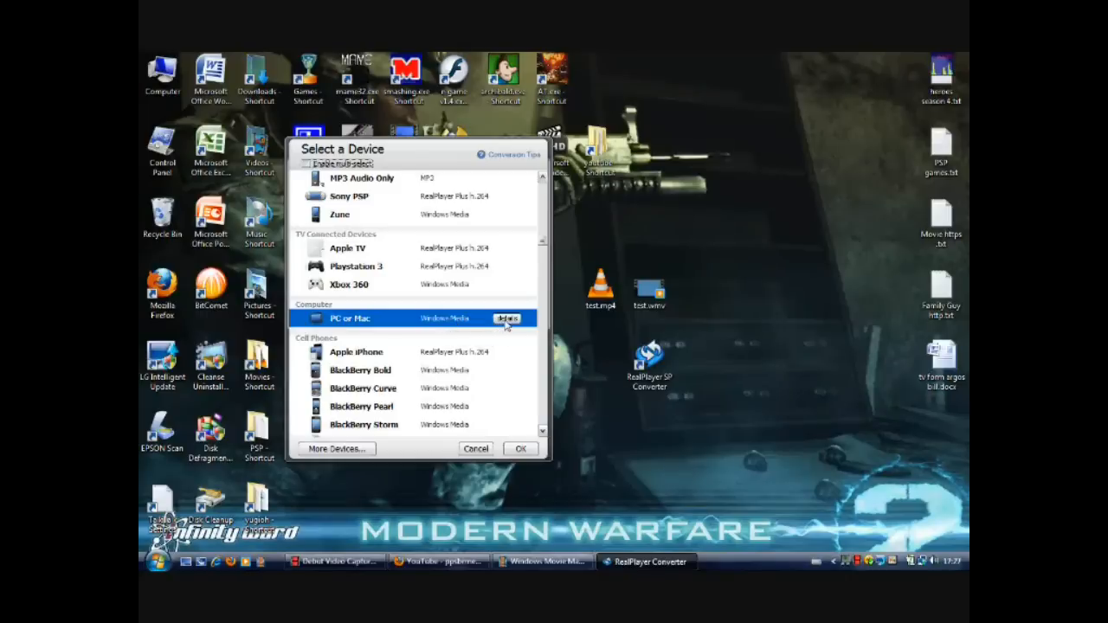
{"action": "left_click", "coordinate": [509, 318]}
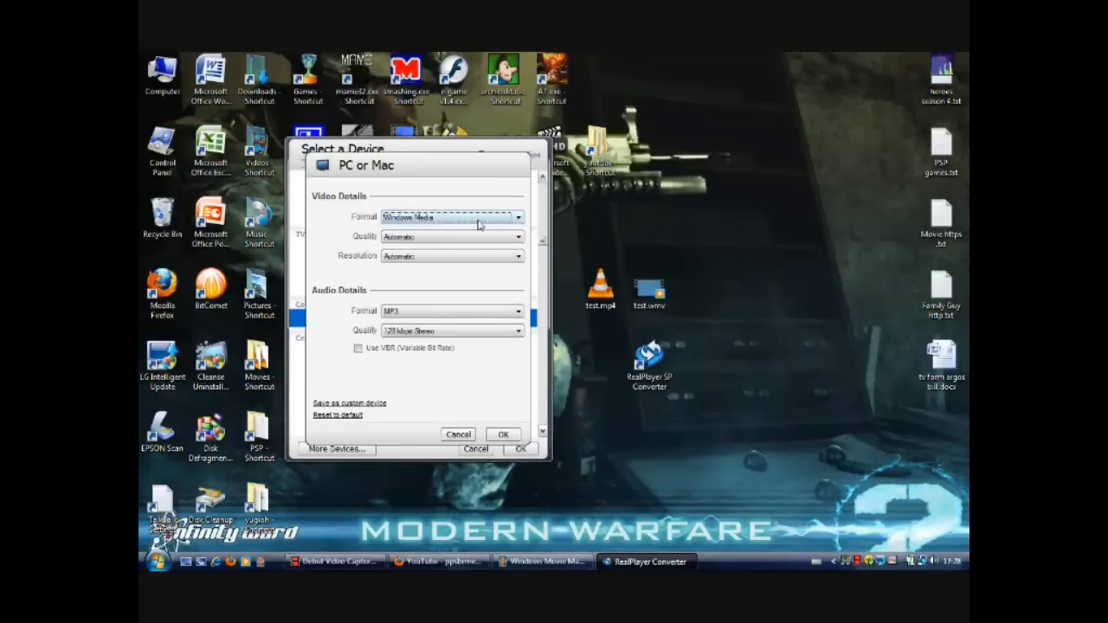
{"action": "mouse_move", "coordinate": [500, 222]}
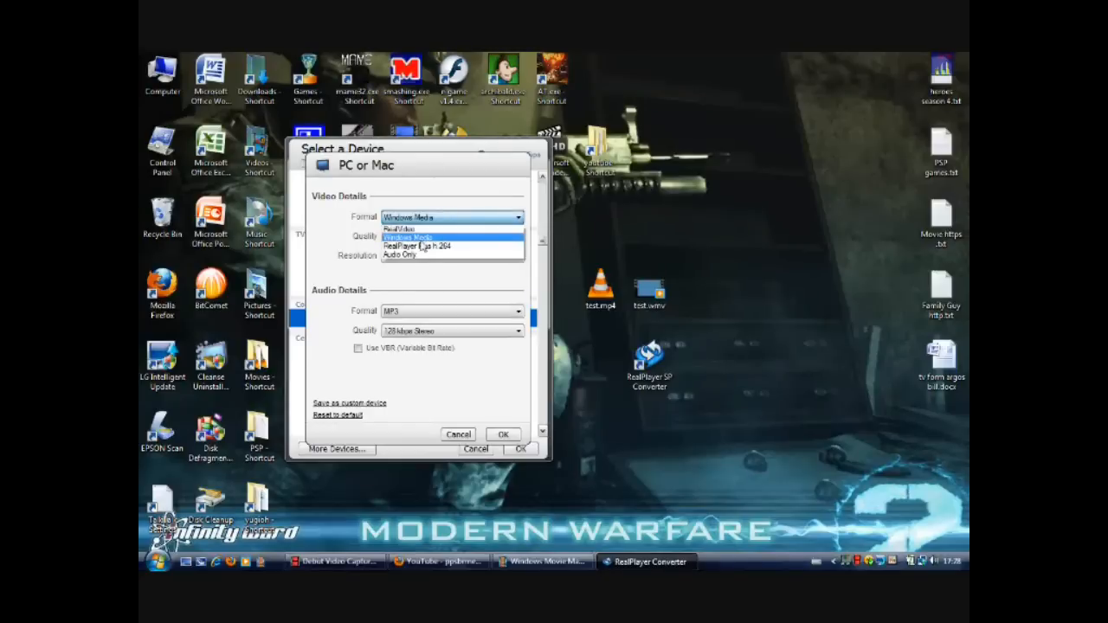
{"action": "left_click", "coordinate": [415, 232]}
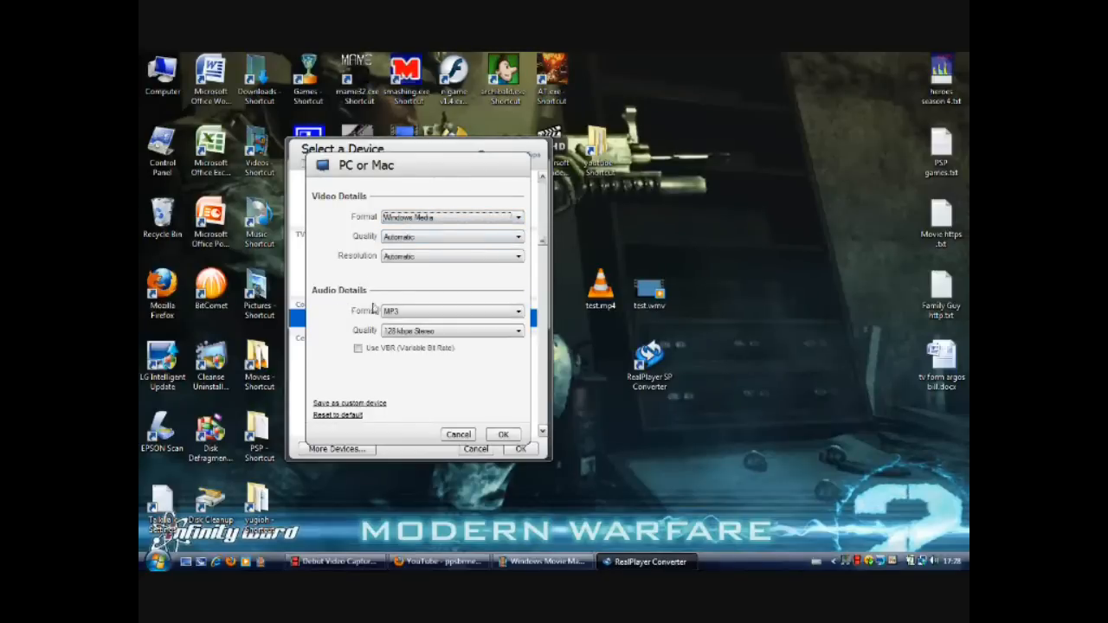
{"action": "left_click", "coordinate": [516, 312]}
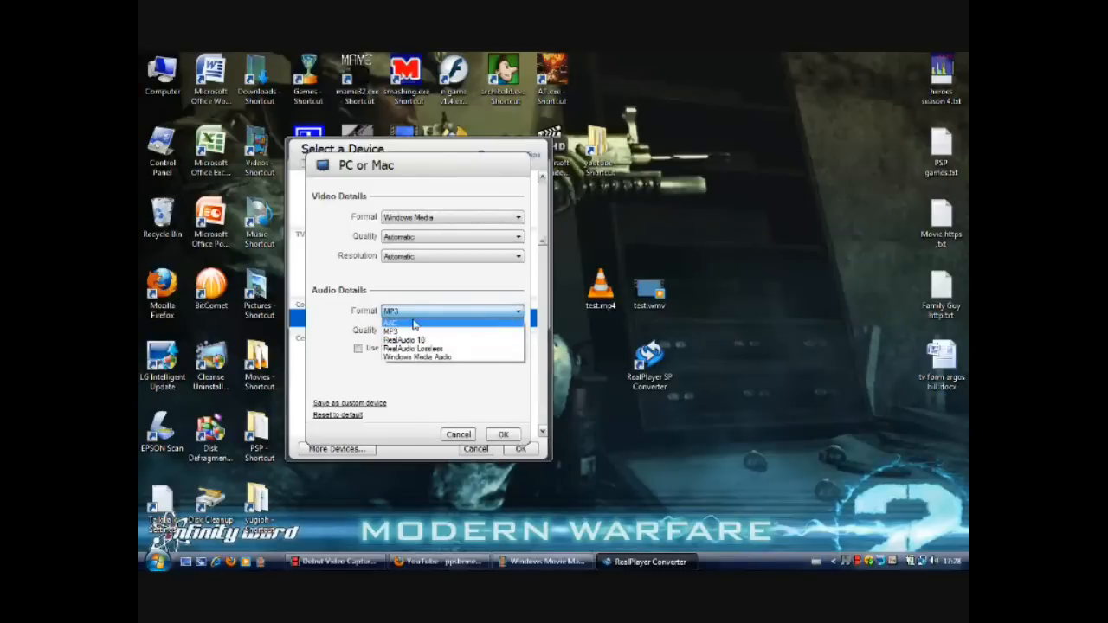
{"action": "left_click", "coordinate": [392, 329]}
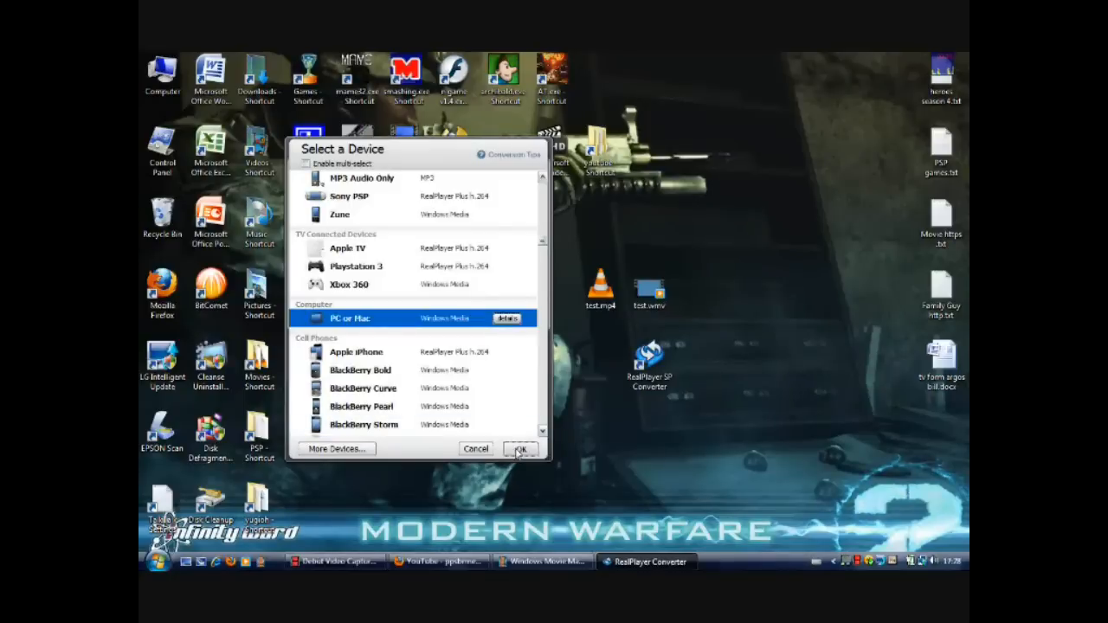
Confirm PC or Mac output saved to the same directory as the original, then close the converter
{"action": "left_click", "coordinate": [519, 448]}
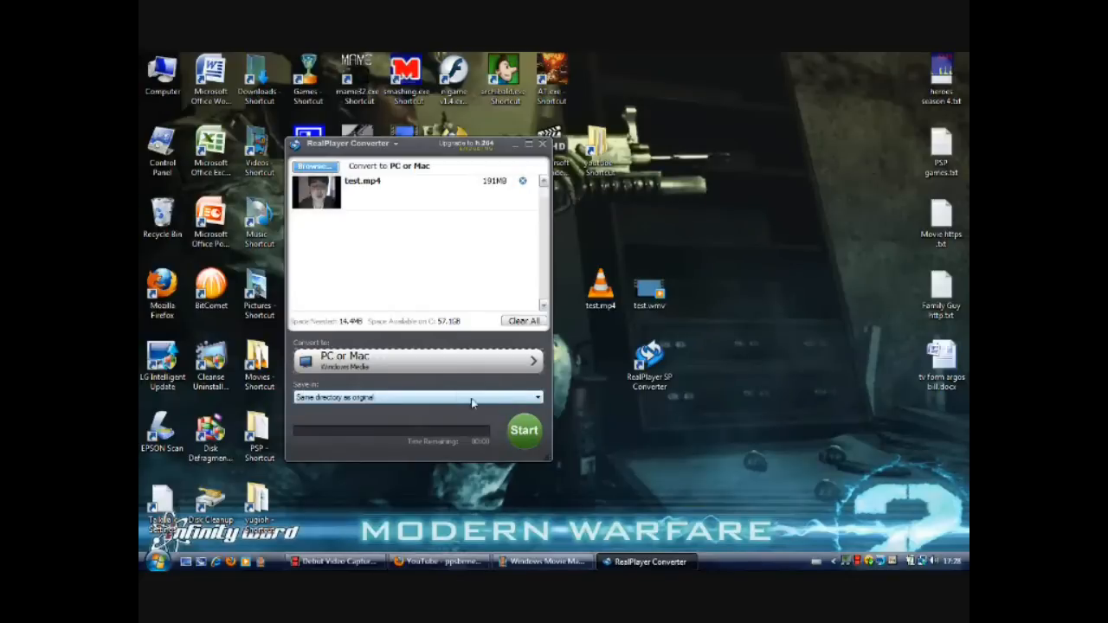
{"action": "left_click", "coordinate": [536, 396]}
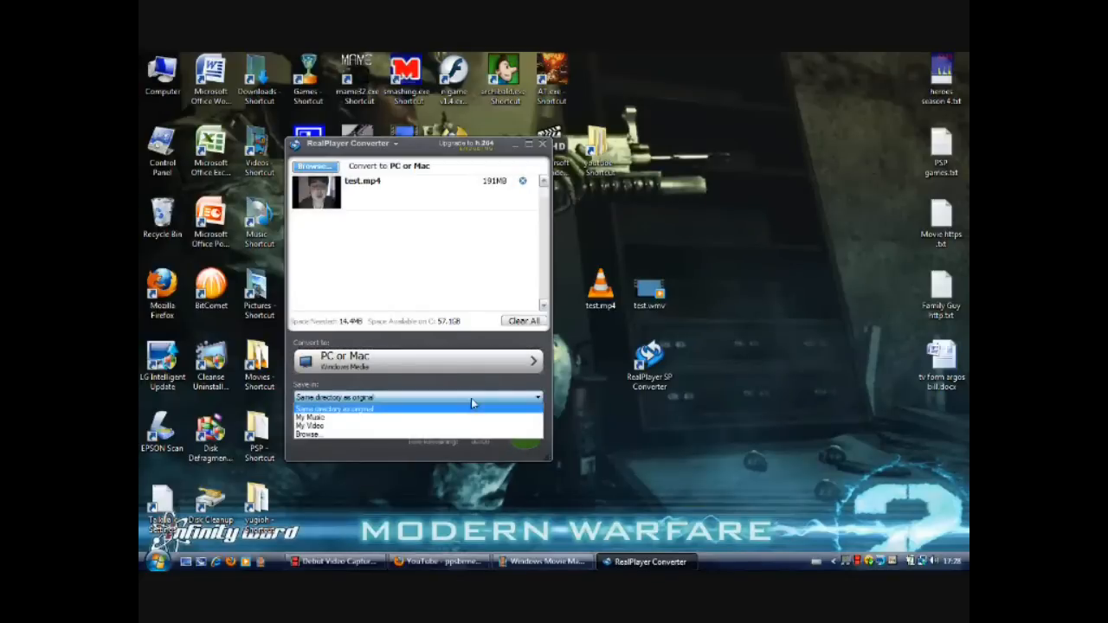
{"action": "mouse_move", "coordinate": [332, 437]}
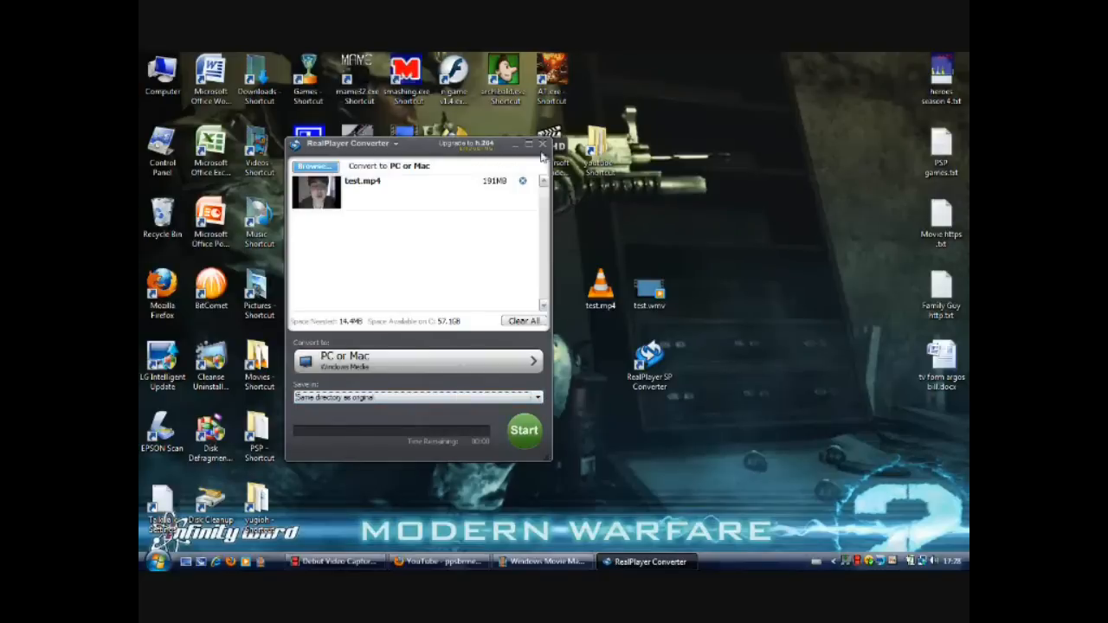
{"action": "left_click", "coordinate": [540, 143]}
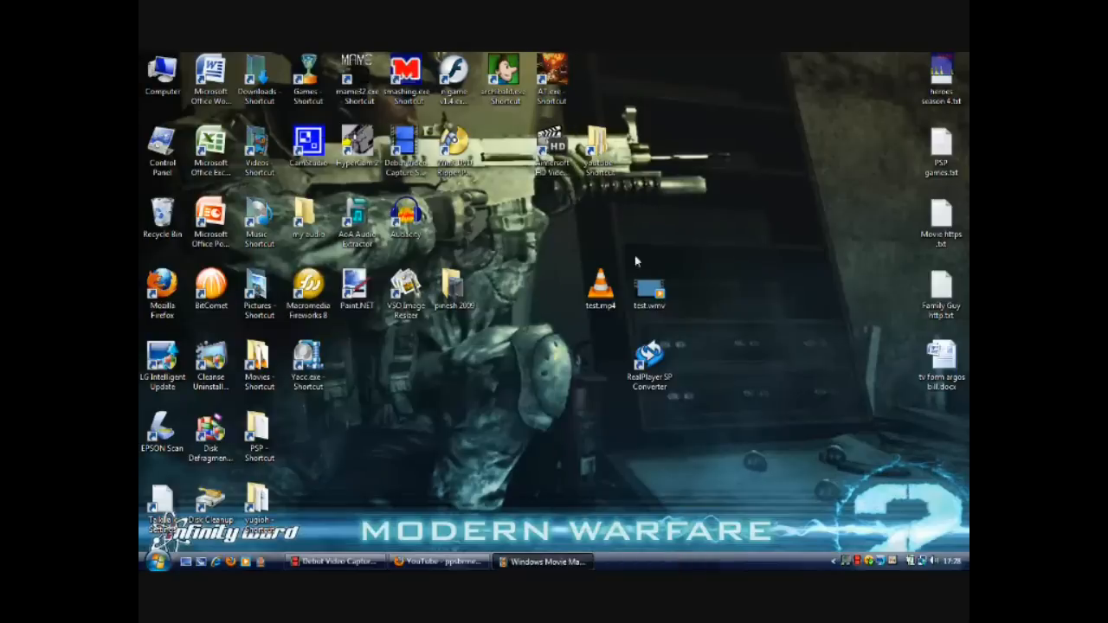
Import the converted test WMV into Windows Movie Maker beside an empty timeline
{"action": "left_click_drag", "start_coordinate": [648, 291], "coordinate": [613, 425]}
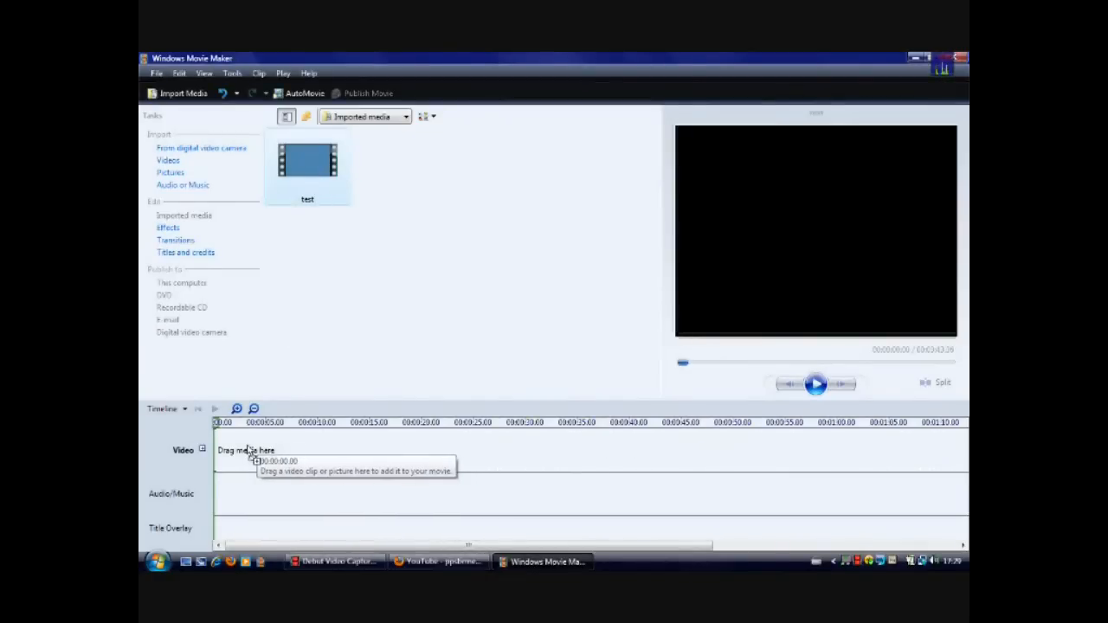
Drag the test clip from Imported media onto the timeline's Video track
{"action": "left_click_drag", "start_coordinate": [308, 160], "coordinate": [243, 450]}
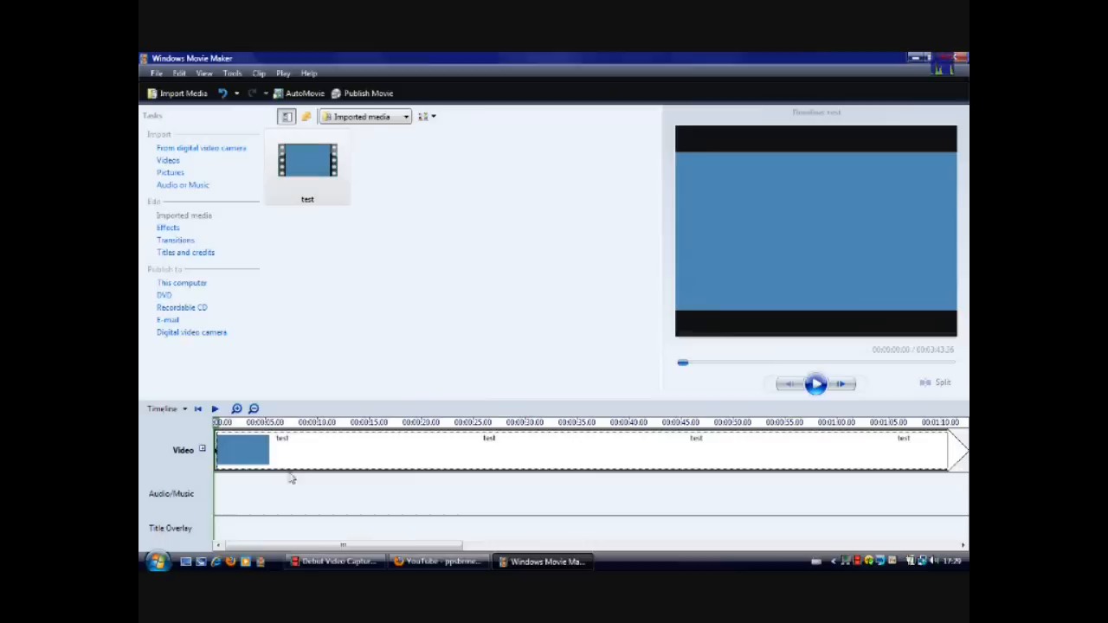
{"action": "mouse_move", "coordinate": [244, 452]}
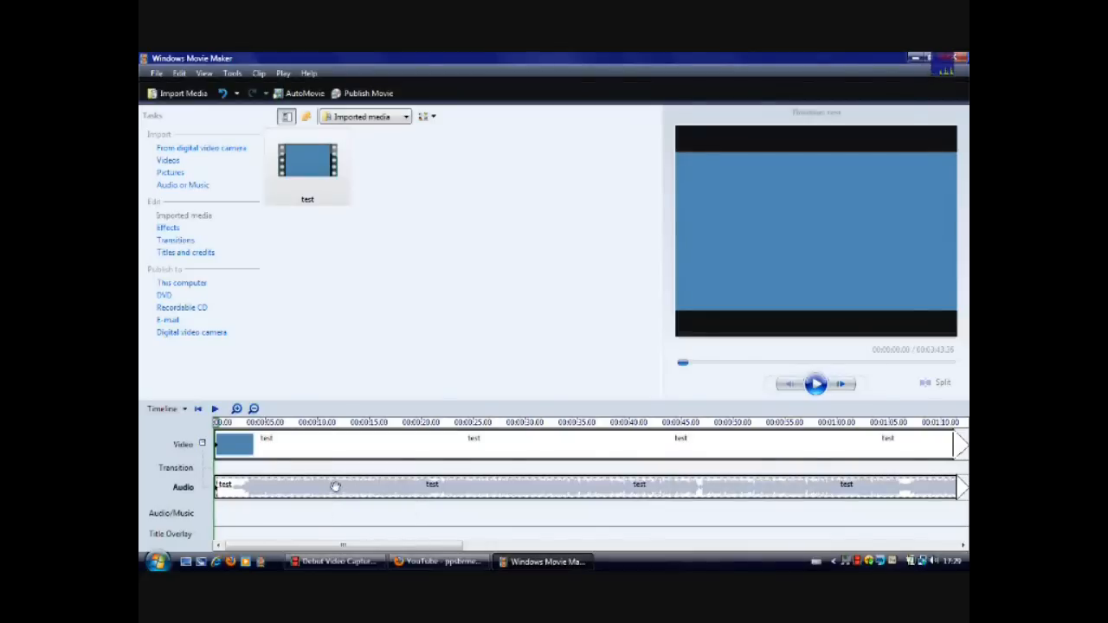
{"action": "mouse_move", "coordinate": [332, 492]}
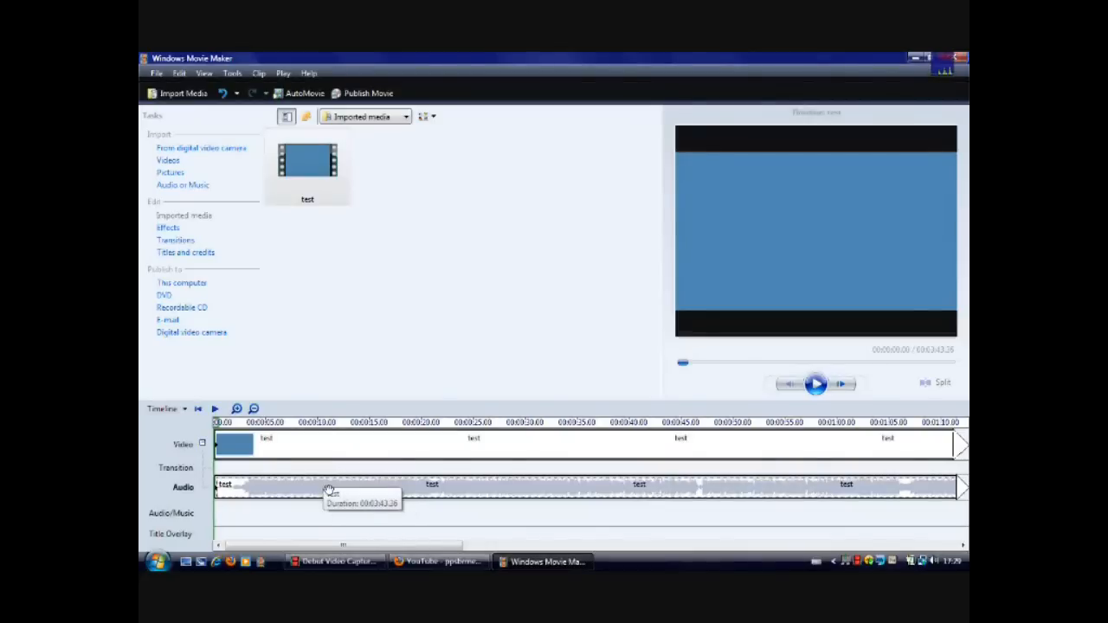
{"action": "mouse_move", "coordinate": [327, 446]}
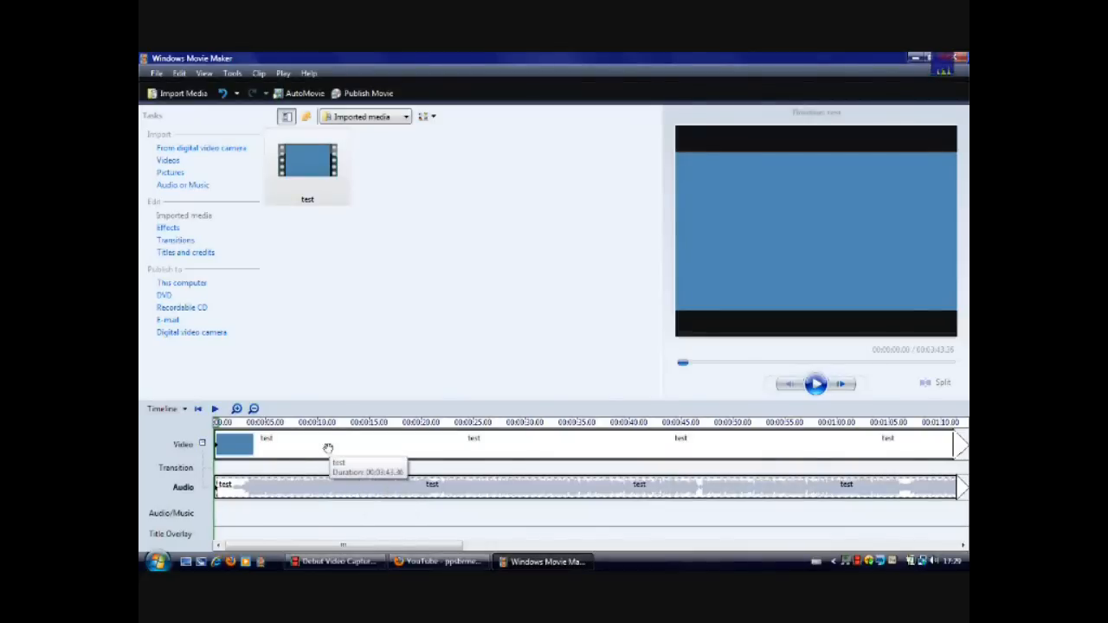
{"action": "mouse_move", "coordinate": [268, 488]}
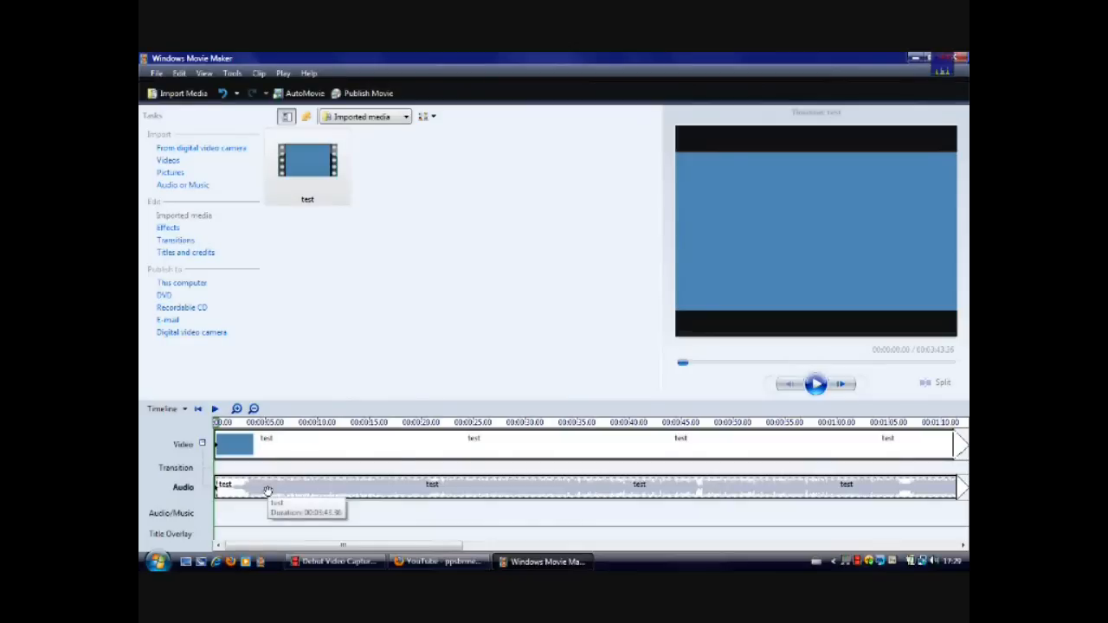
Choose Mute from the context menu of the test clip's audio track
{"action": "right_click", "coordinate": [268, 486]}
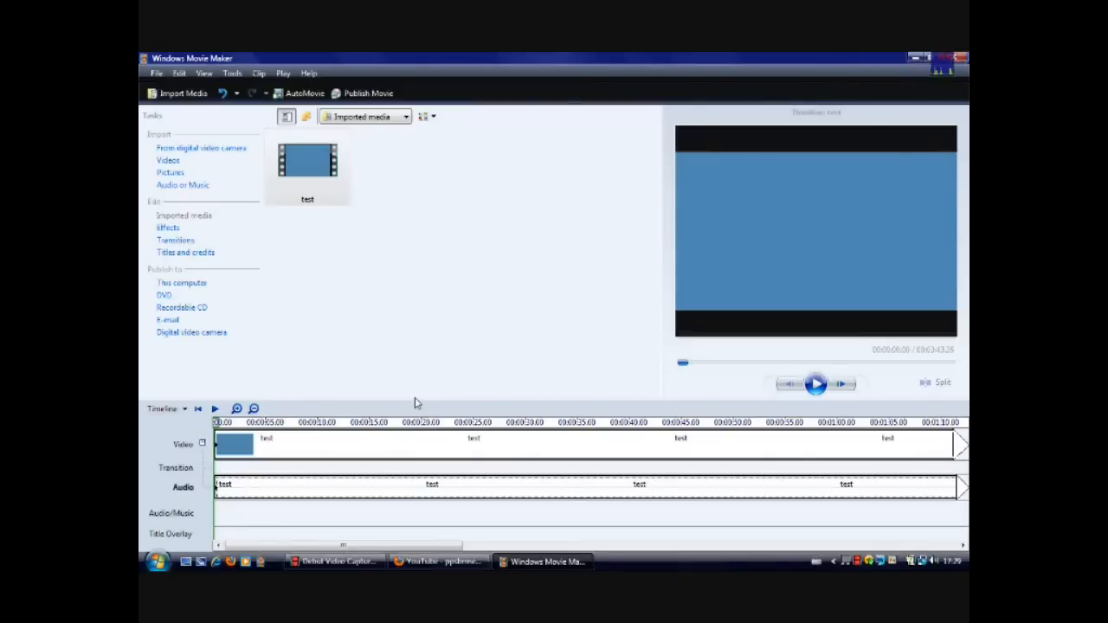
{"action": "mouse_move", "coordinate": [303, 474]}
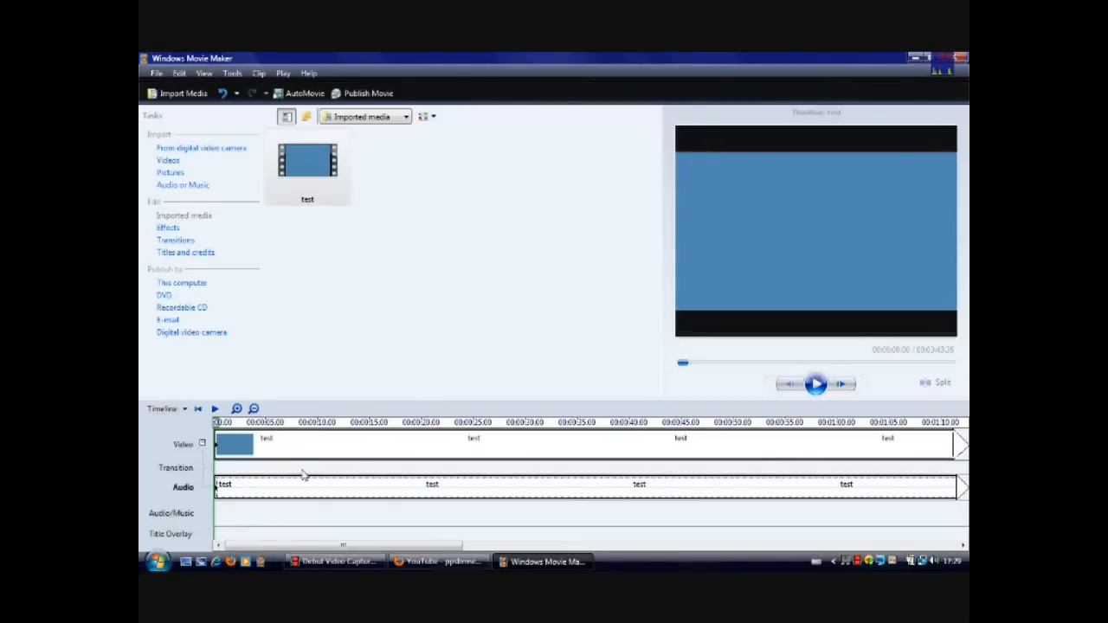
{"action": "mouse_move", "coordinate": [322, 436]}
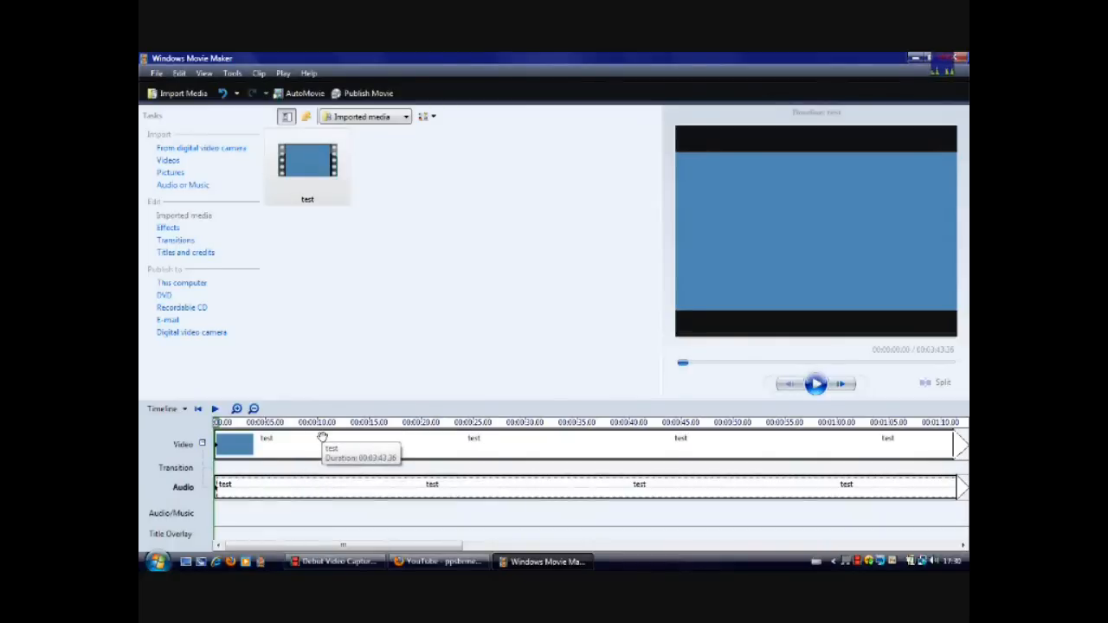
{"action": "mouse_move", "coordinate": [270, 511]}
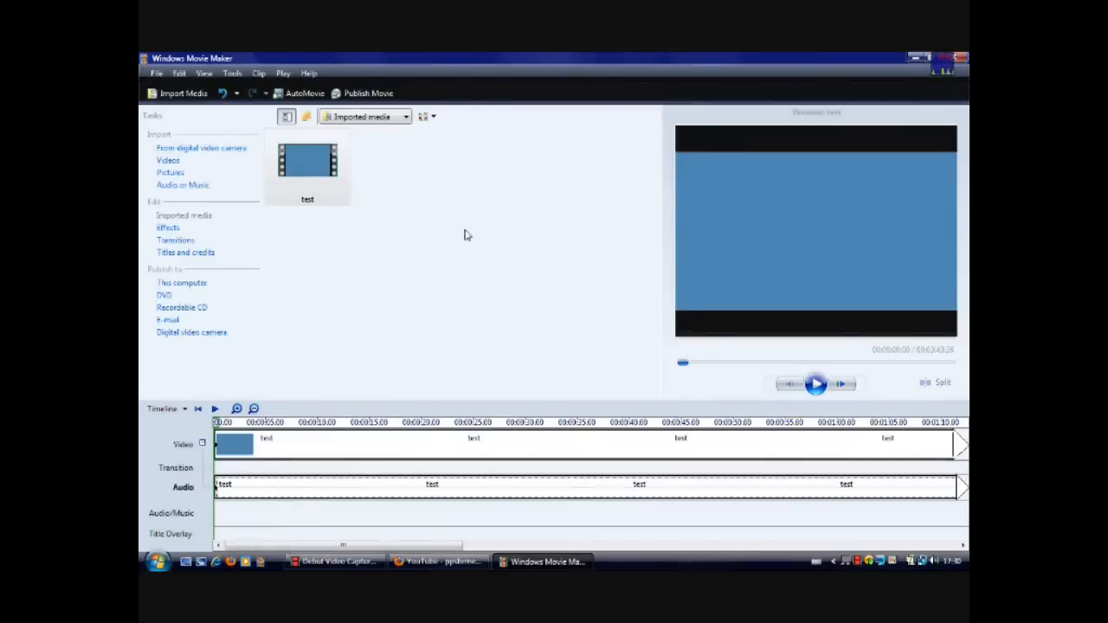
{"action": "mouse_move", "coordinate": [419, 204]}
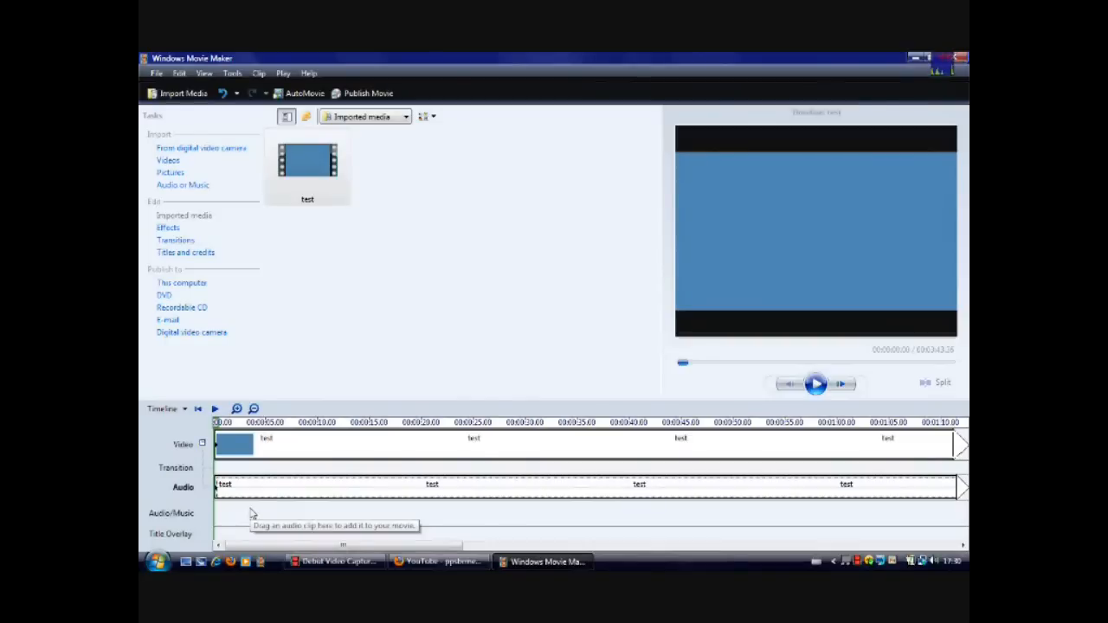
{"action": "mouse_move", "coordinate": [241, 471]}
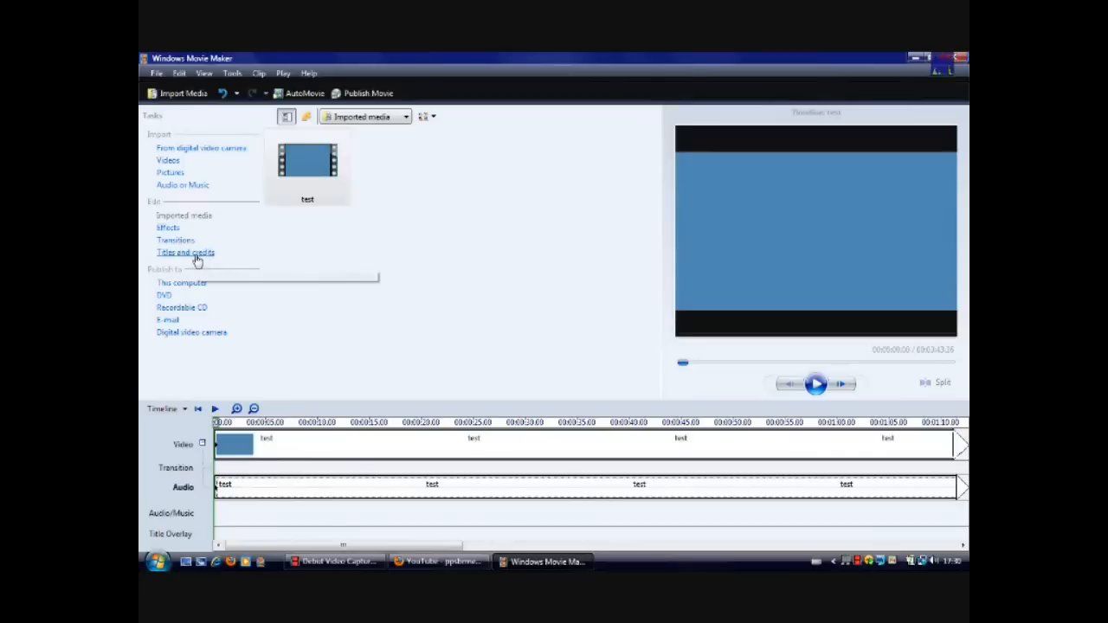
{"action": "mouse_move", "coordinate": [185, 252]}
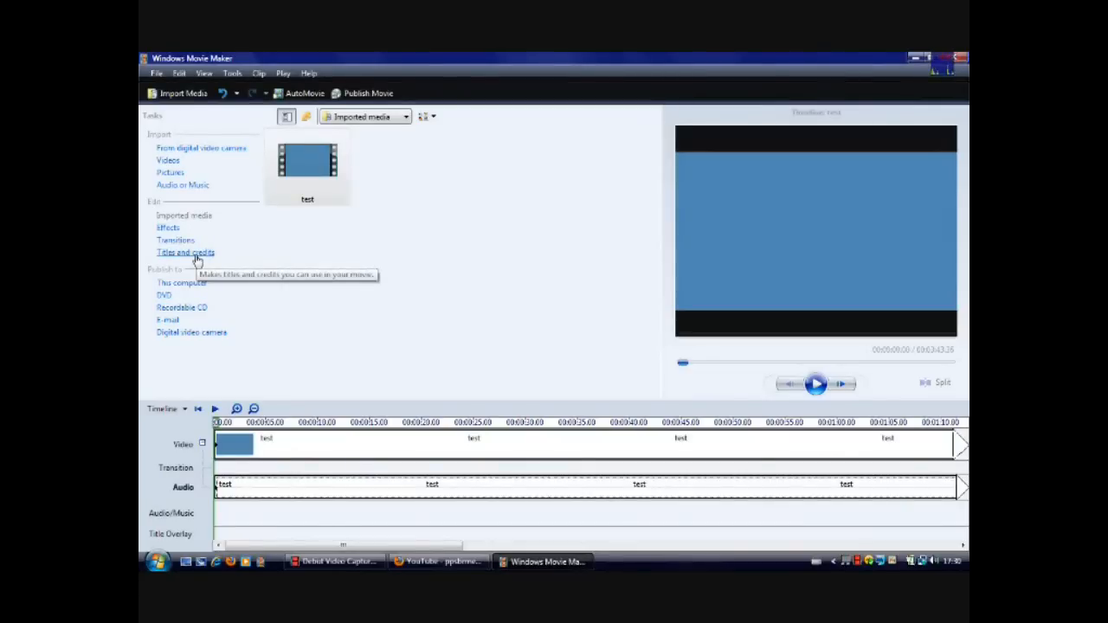
Start the Titles and credits task to choose where the title goes
{"action": "left_click", "coordinate": [184, 252]}
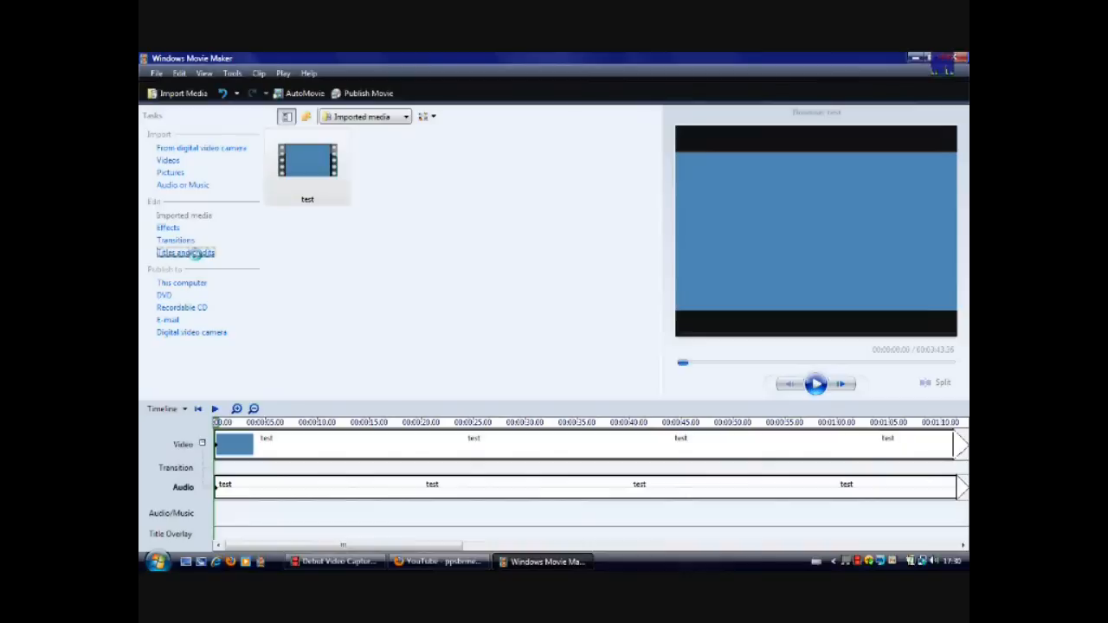
{"action": "left_click", "coordinate": [184, 253]}
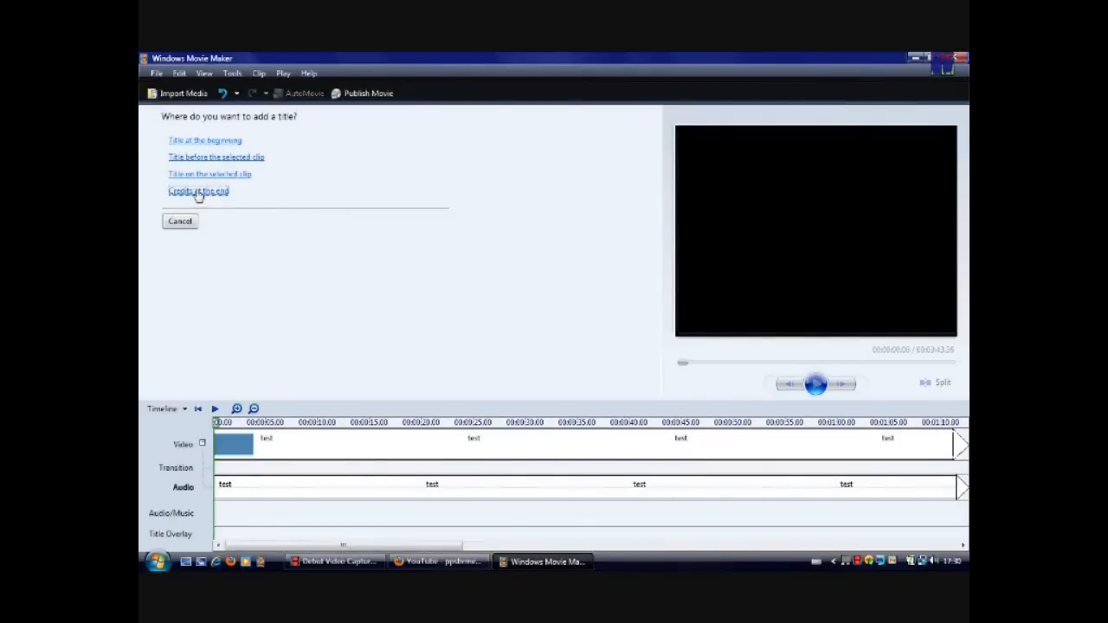
Choose 'Credits at the end' and enter trial credit text
{"action": "left_click", "coordinate": [198, 190]}
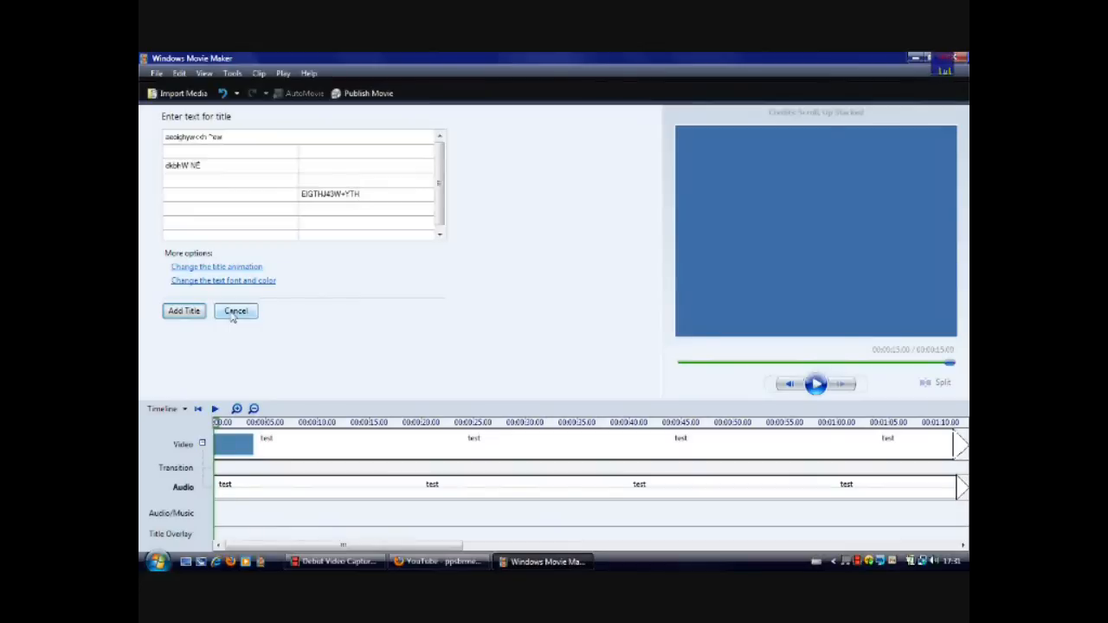
Cancel the credits editor and scroll along the test clip on the timeline
{"action": "left_click", "coordinate": [235, 311]}
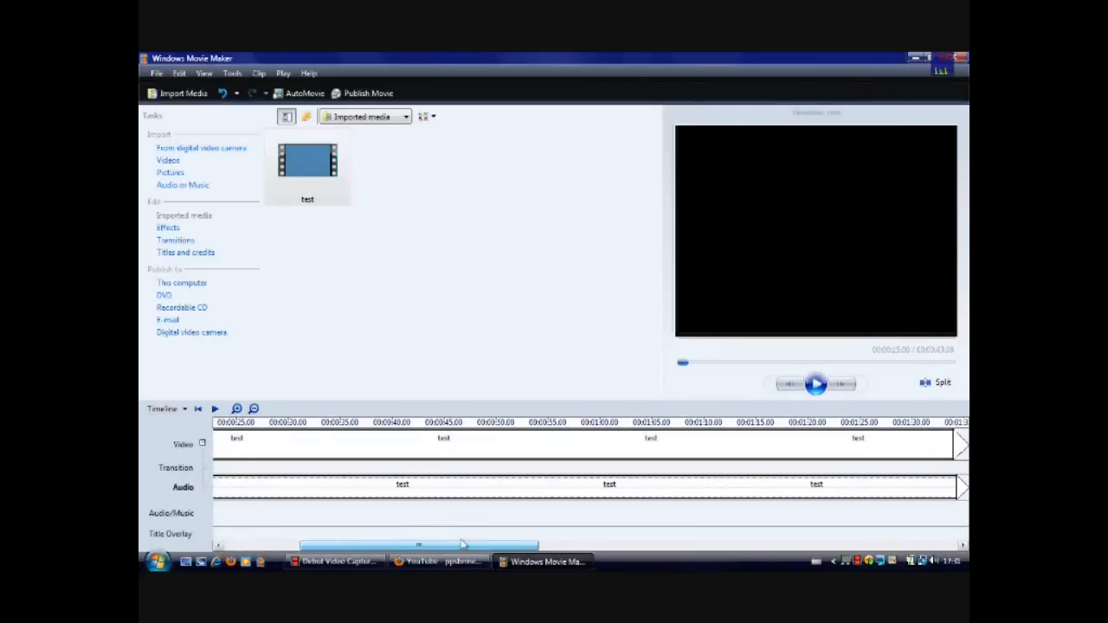
{"action": "left_click_drag", "start_coordinate": [419, 545], "coordinate": [554, 545]}
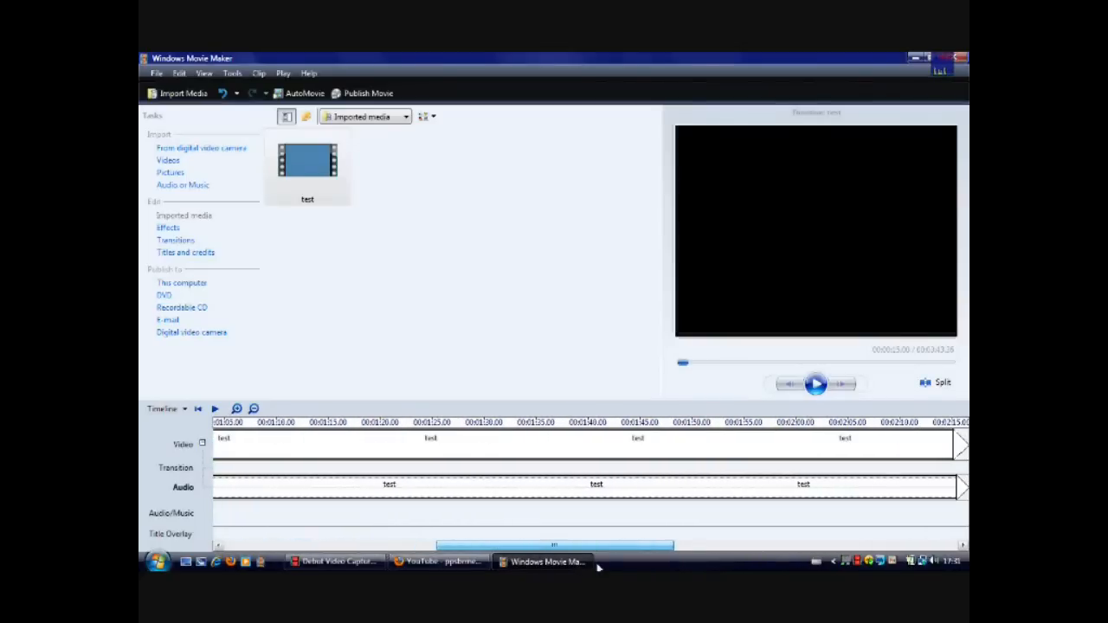